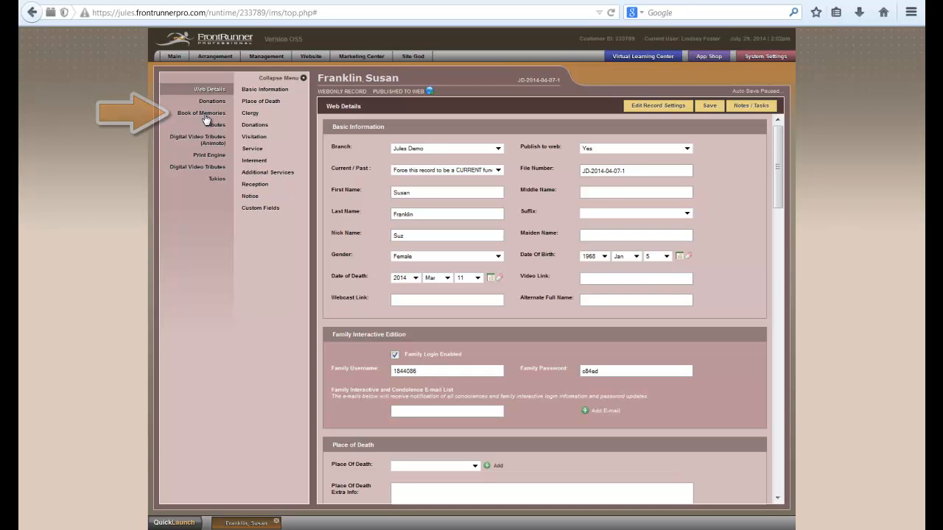
left_click(201, 113)
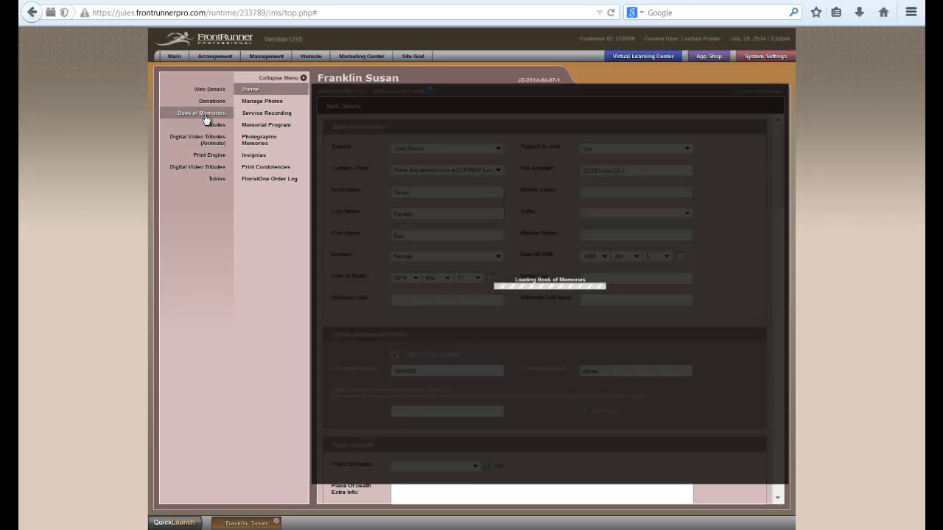
left_click(200, 112)
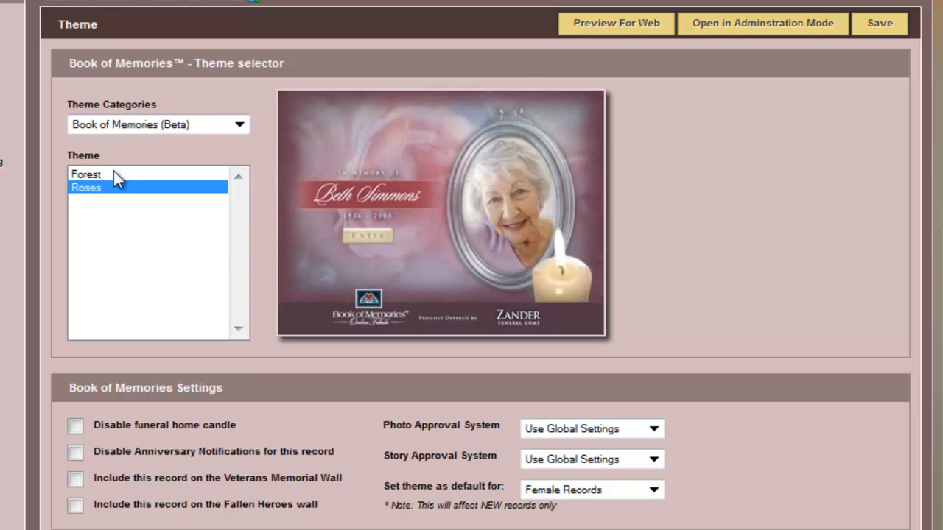
Preview Forest and Butterfly, then pick Mountain from the BOFL Themes category
left_click(86, 174)
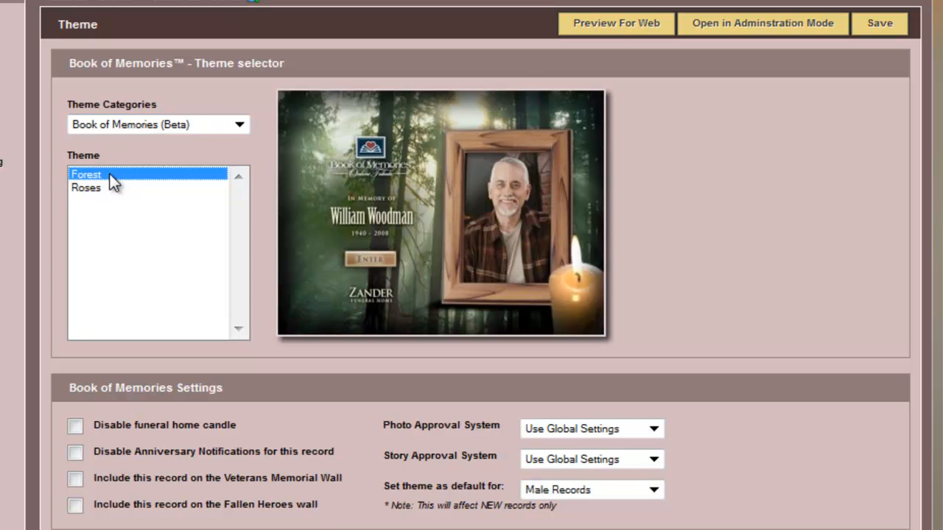
left_click(86, 188)
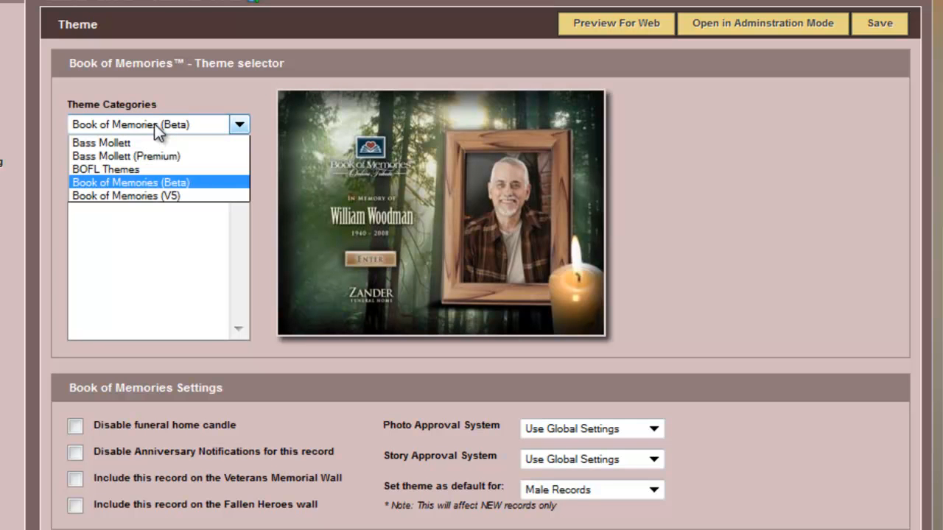
mouse_move(105, 169)
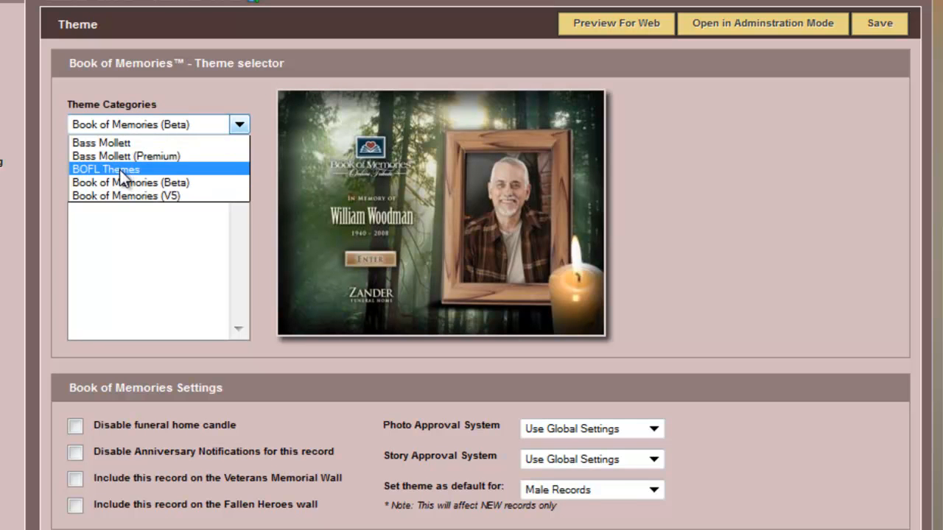
left_click(106, 169)
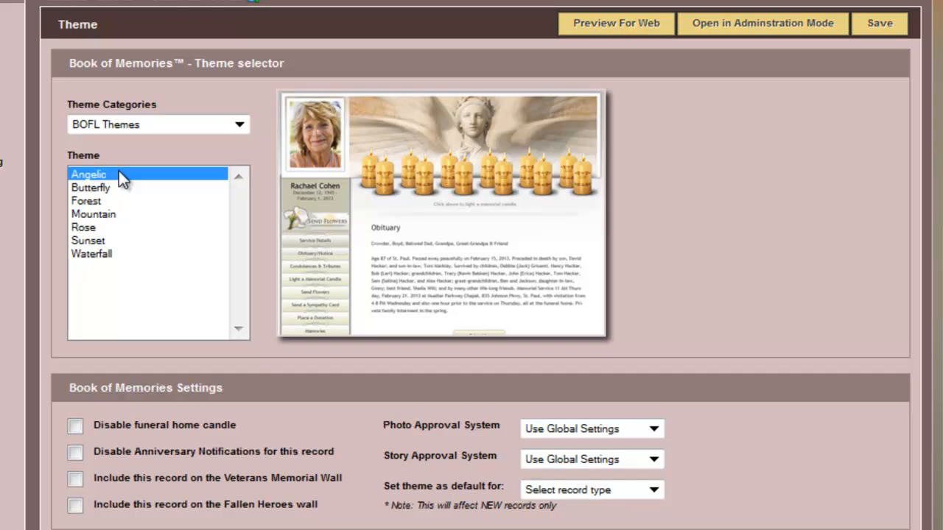
left_click(91, 188)
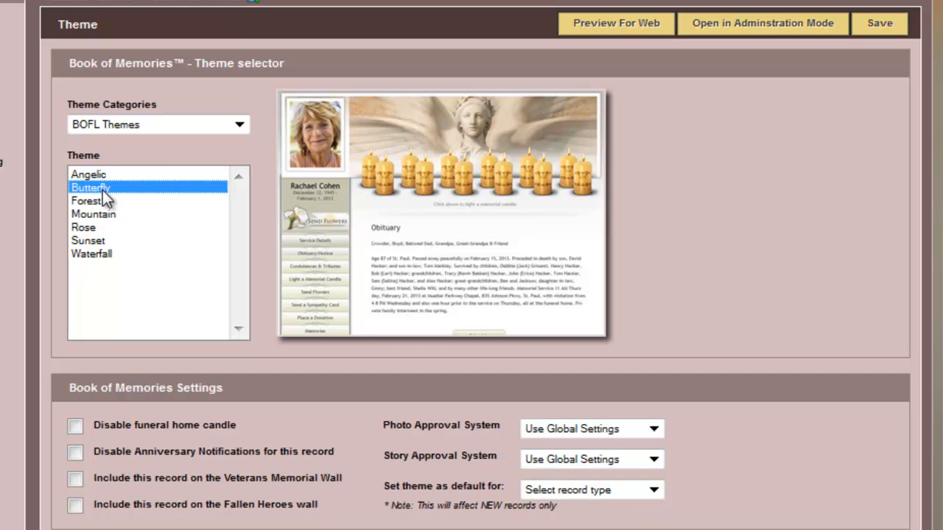
left_click(85, 200)
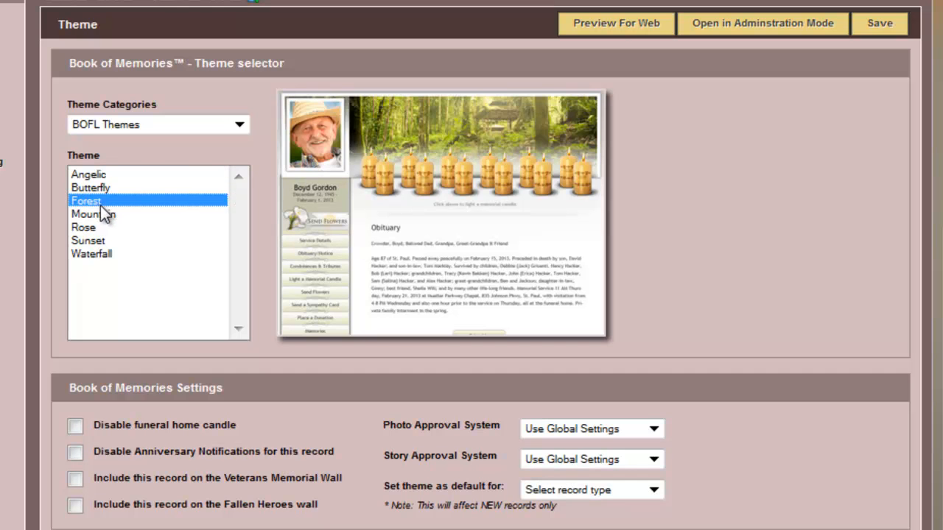
left_click(92, 214)
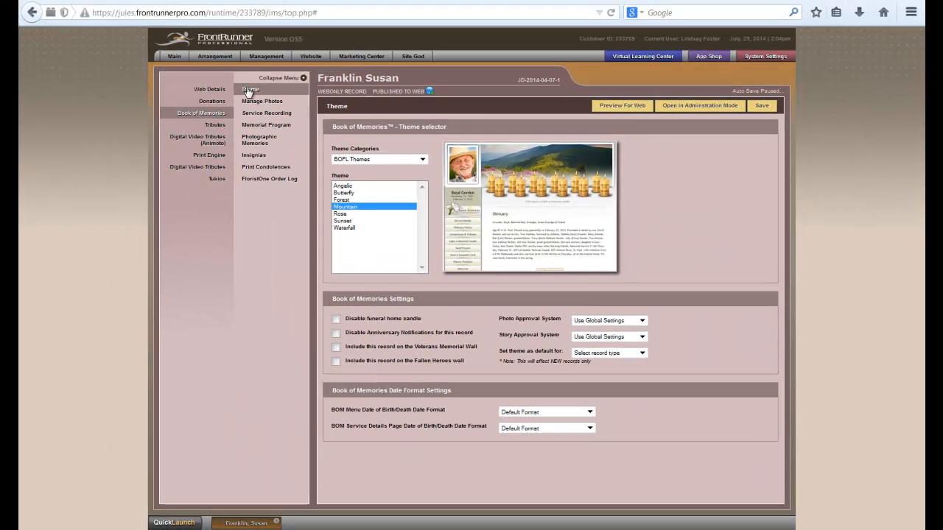
Go to Manage Photos and start uploading a new photo
left_click(262, 101)
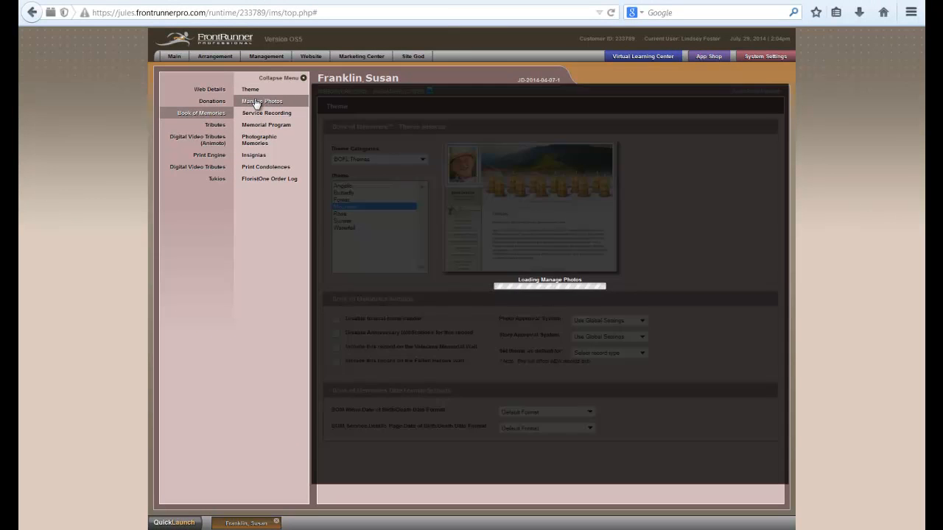
left_click(261, 101)
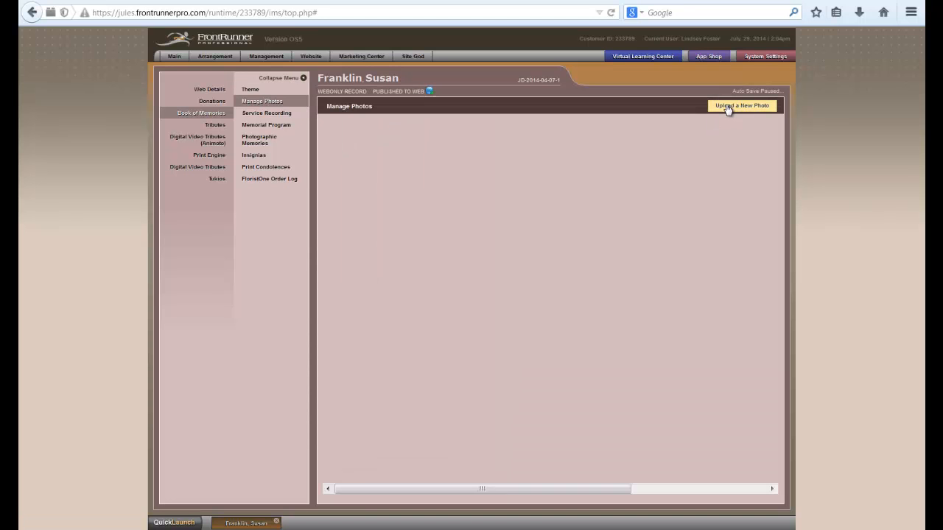
left_click(742, 105)
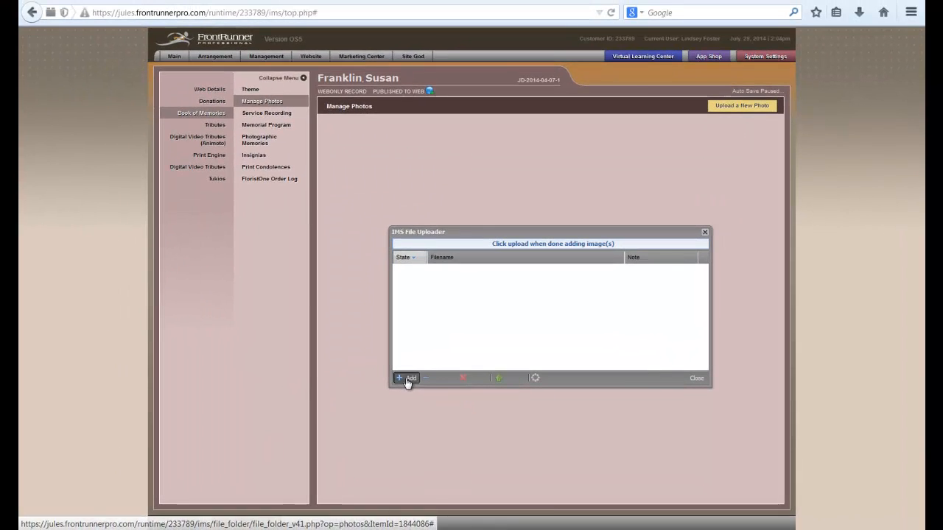
Queue pic1.jpg in the uploader through the Windows file dialog
left_click(406, 378)
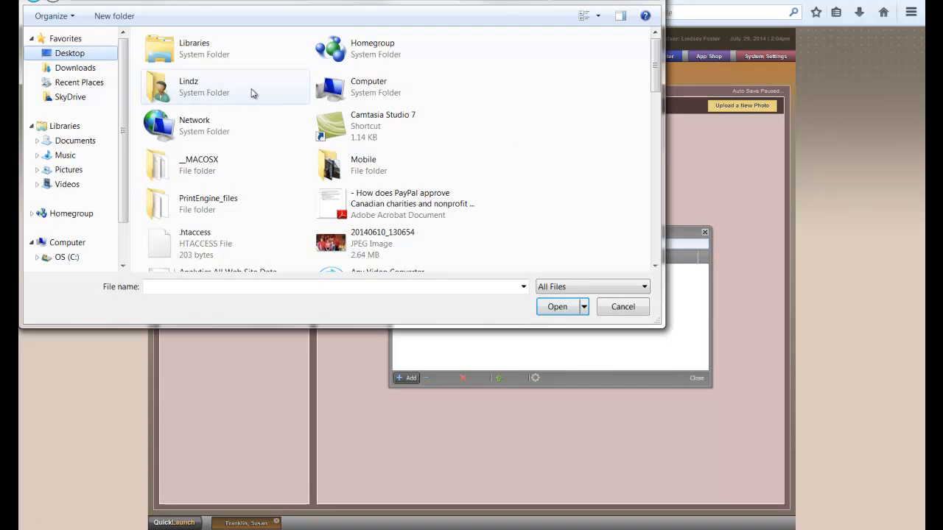
type("p")
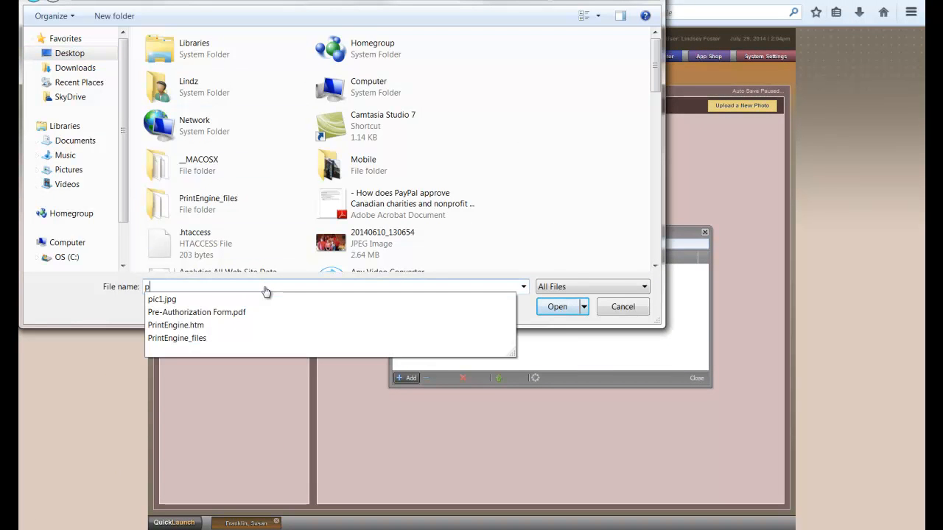
left_click(161, 299)
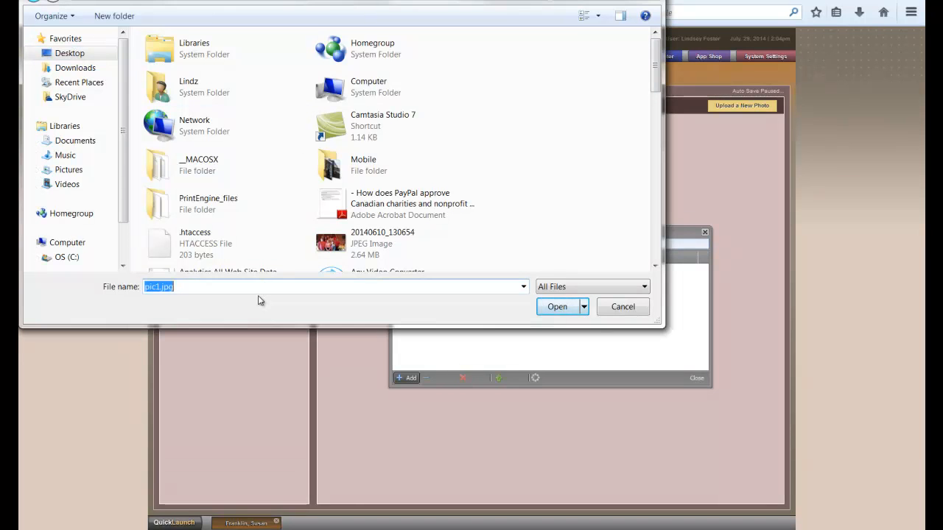
left_click(557, 307)
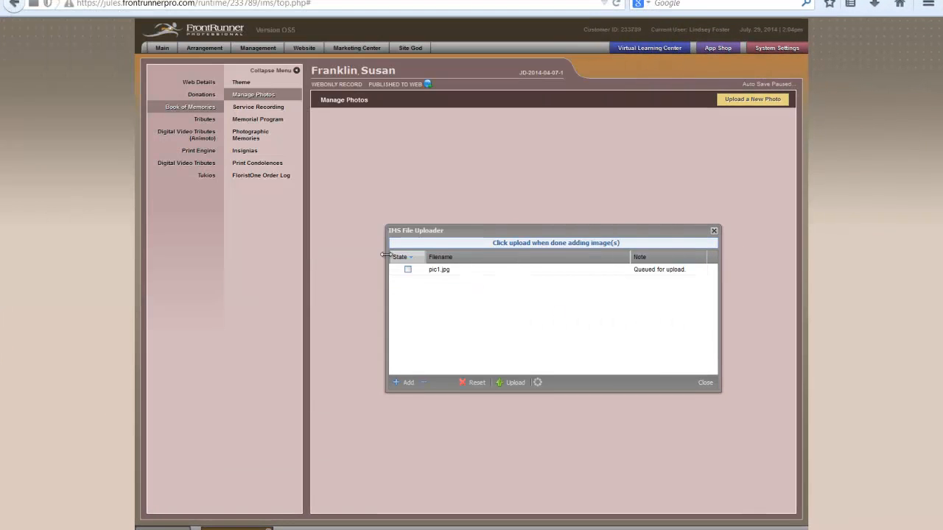
Upload pic1.jpg and mark it as the Primary Photo
left_click(515, 382)
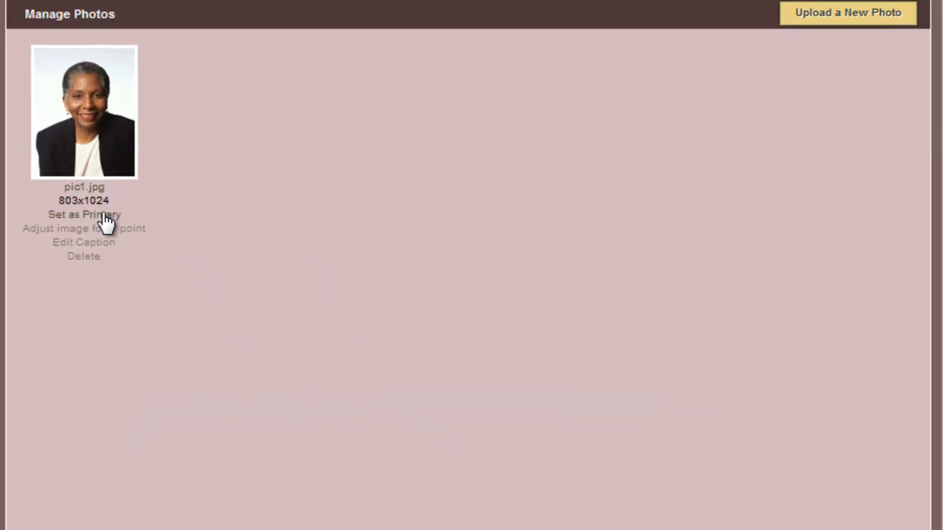
left_click(84, 215)
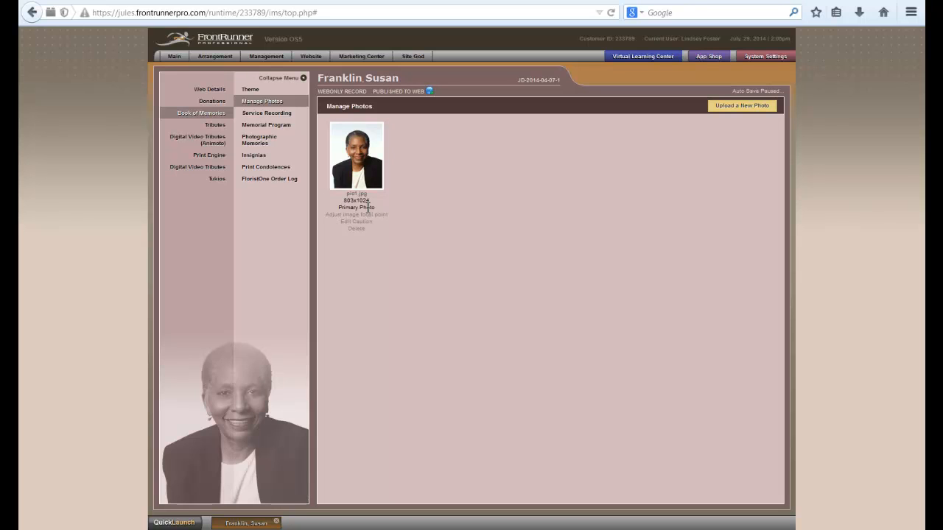
mouse_move(309, 327)
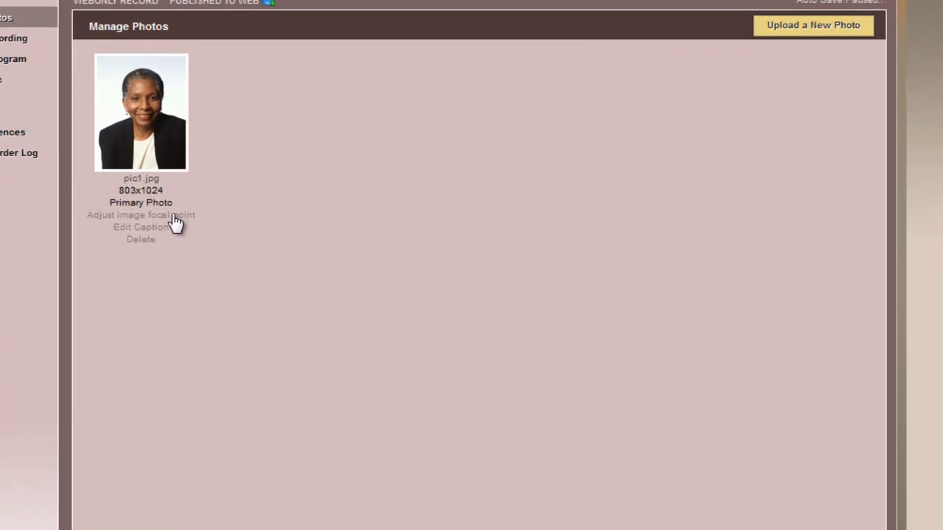
Shrink and recentre pic1.jpg's focal area on her face and shoulders
left_click(140, 215)
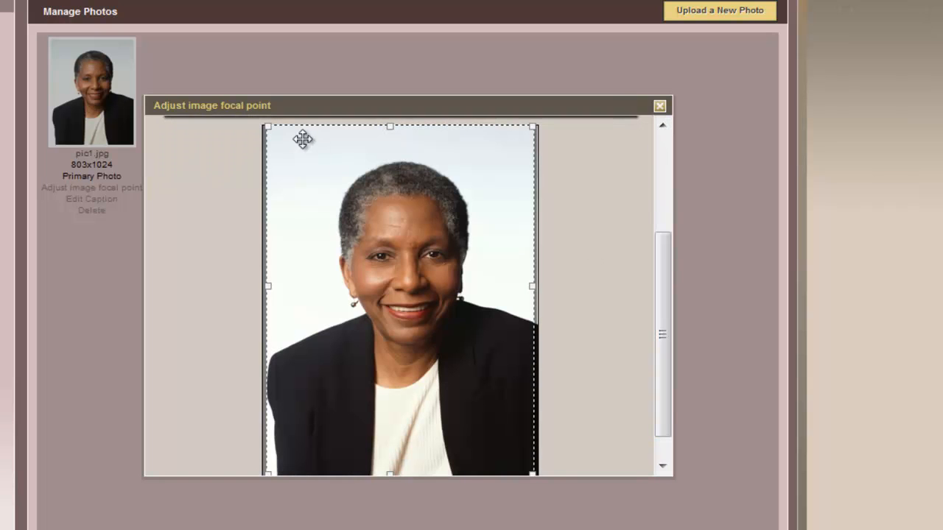
left_click_drag(267, 125, 293, 162)
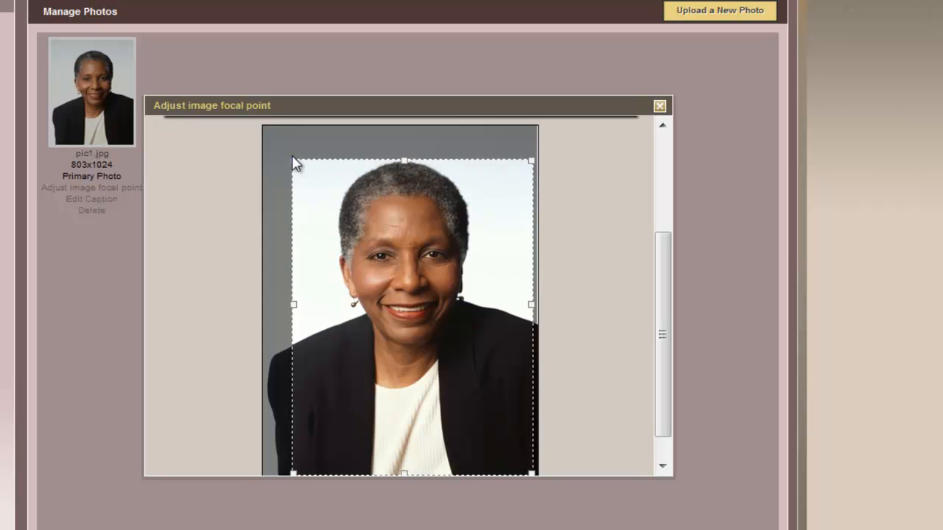
left_click_drag(413, 228, 395, 299)
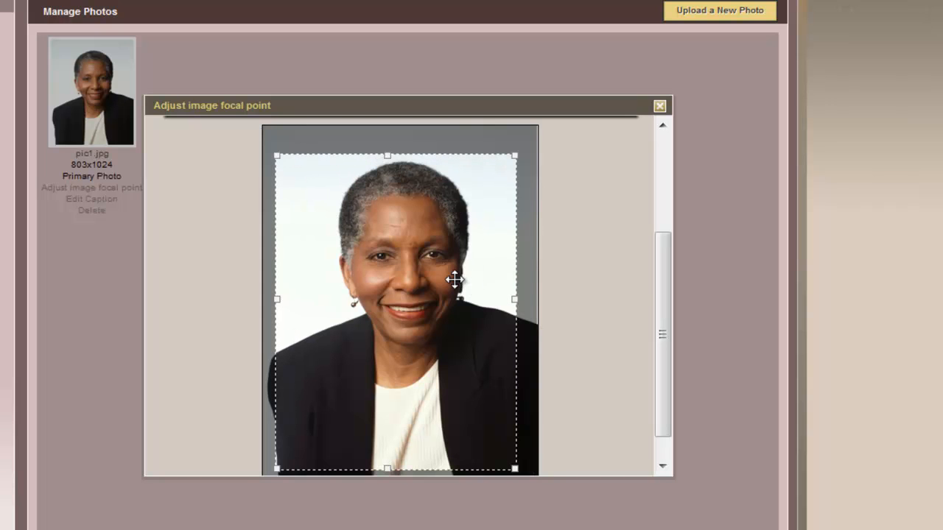
scroll("down", 3)
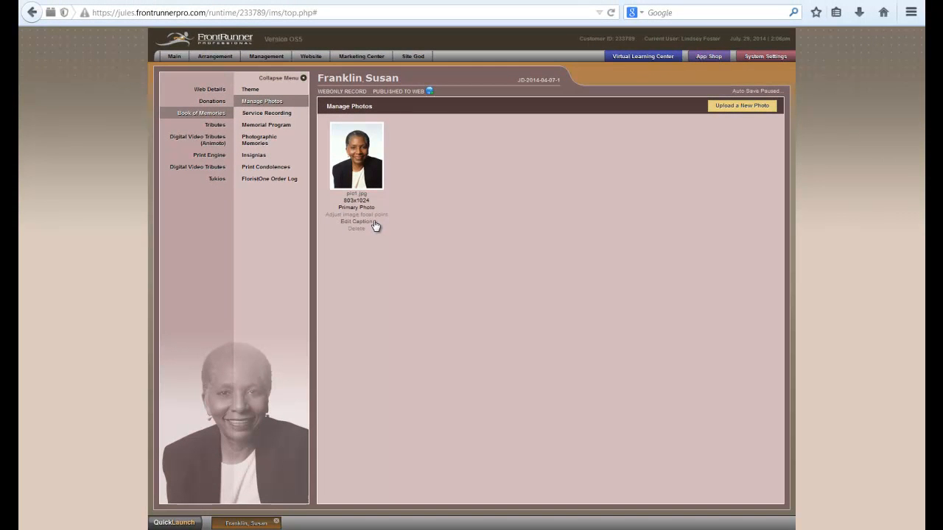
mouse_move(265, 121)
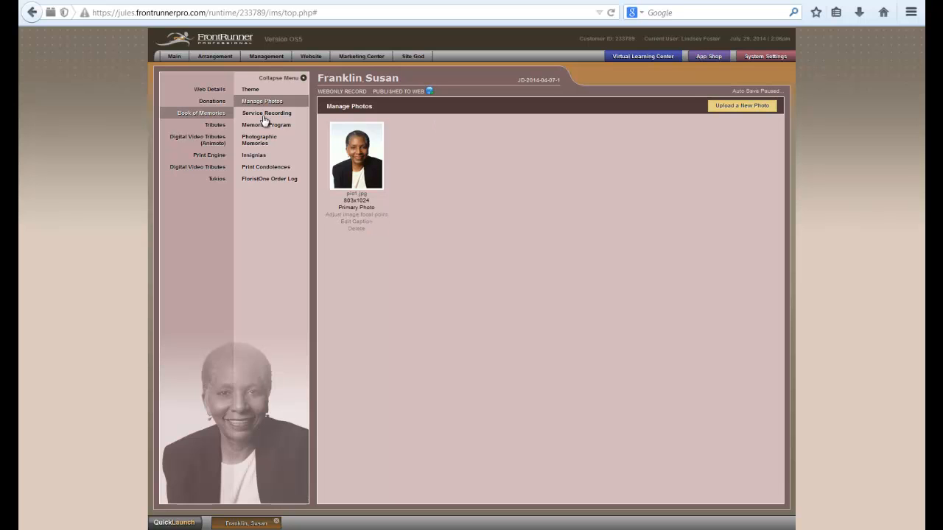
left_click(267, 113)
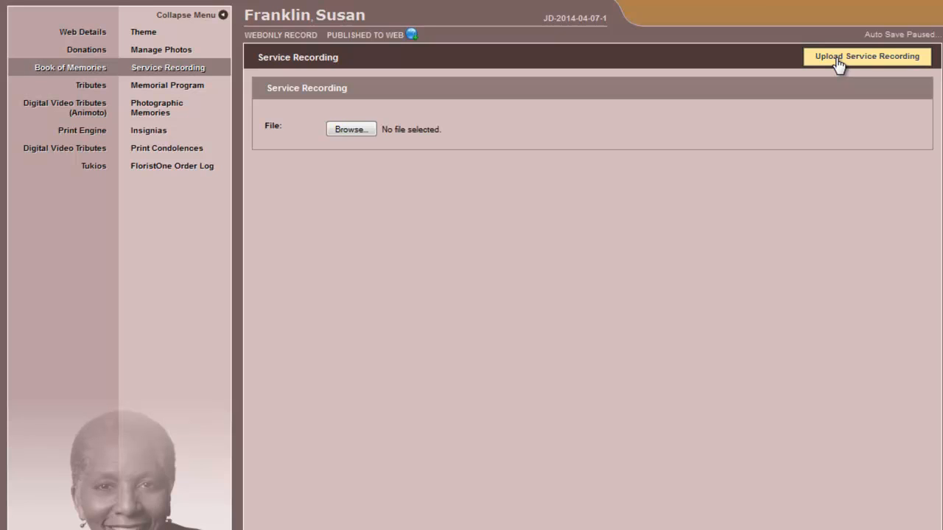
mouse_move(336, 263)
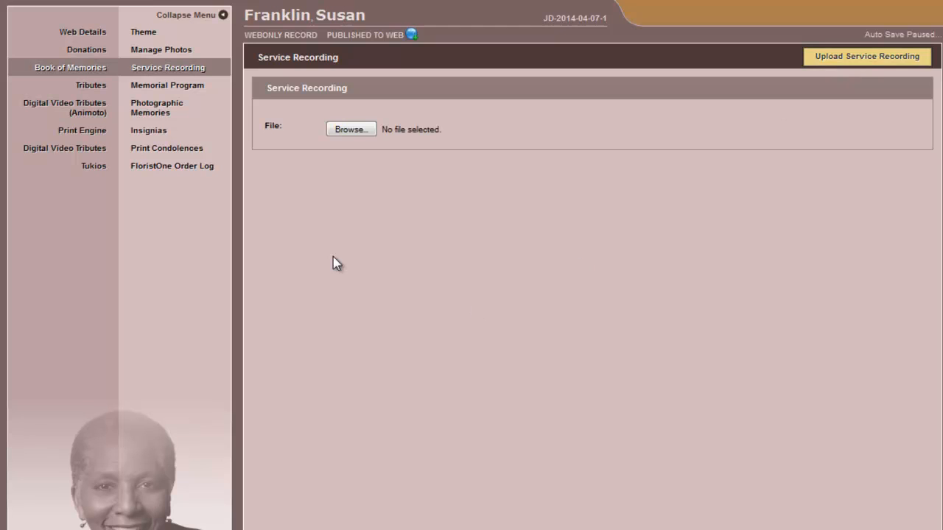
Navigate via the memorial program page to the Photographic Memories slideshow
left_click(167, 85)
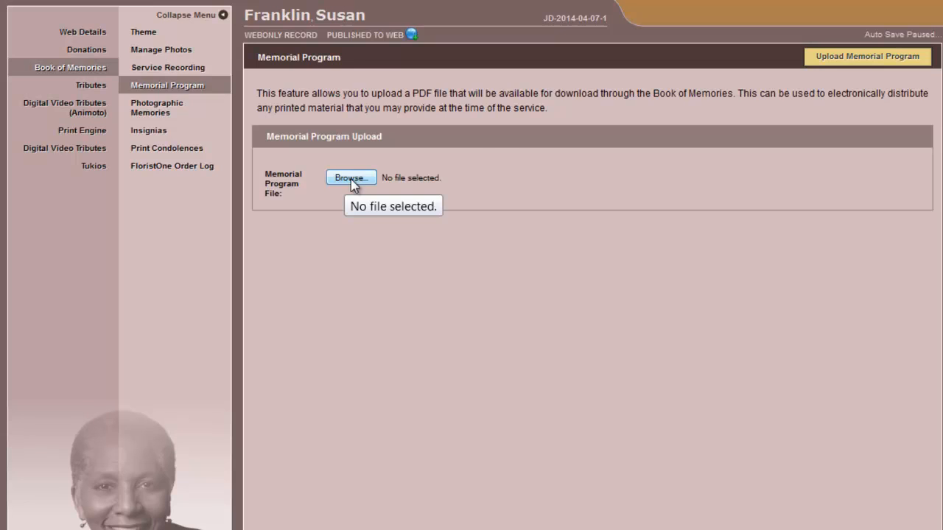
left_click(157, 108)
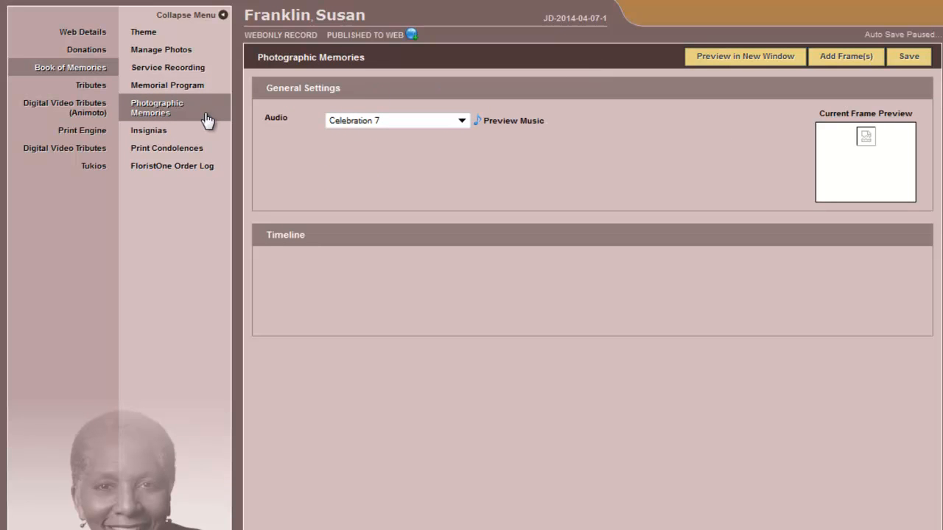
mouse_move(252, 141)
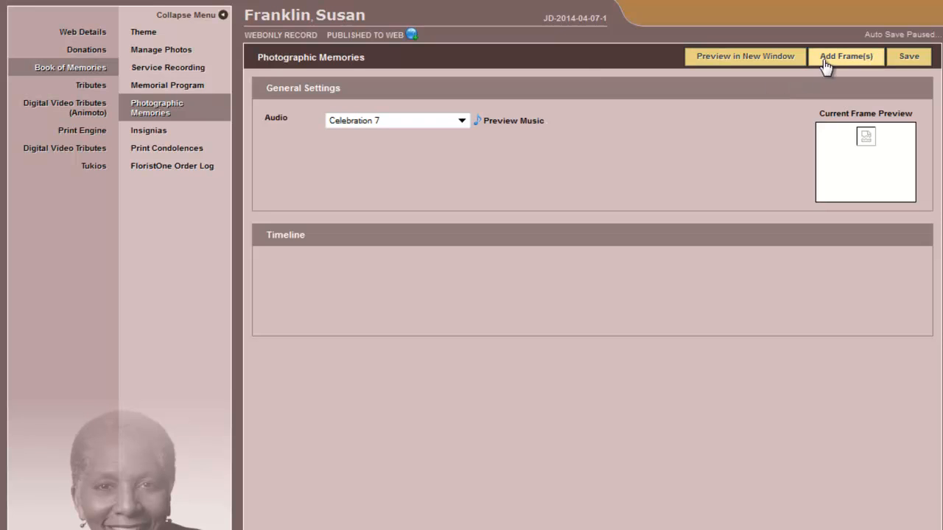
Add the portrait photo as a frame in the slideshow filmstrip
left_click(845, 56)
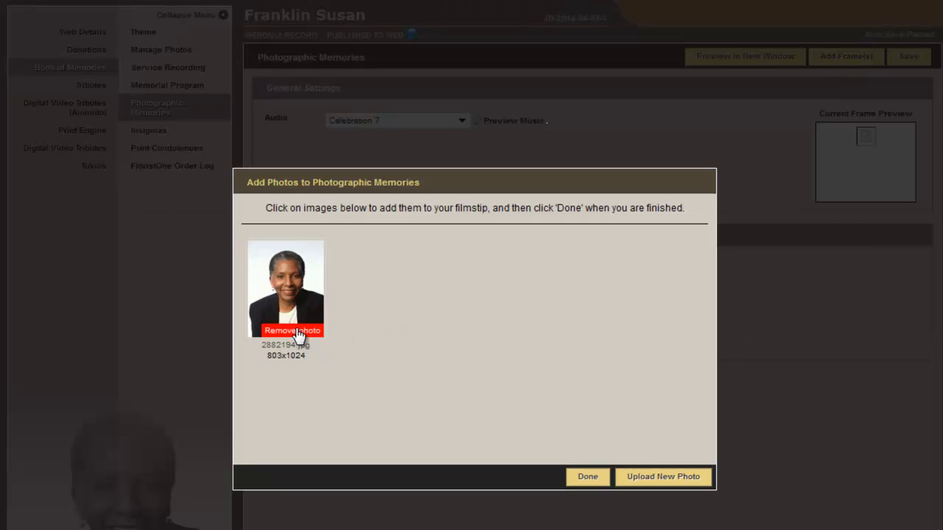
mouse_move(662, 477)
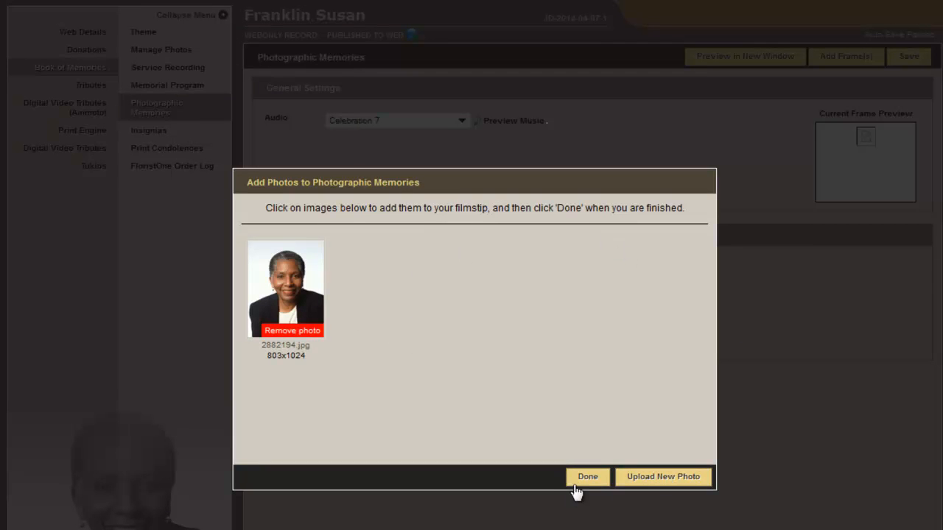
left_click(587, 476)
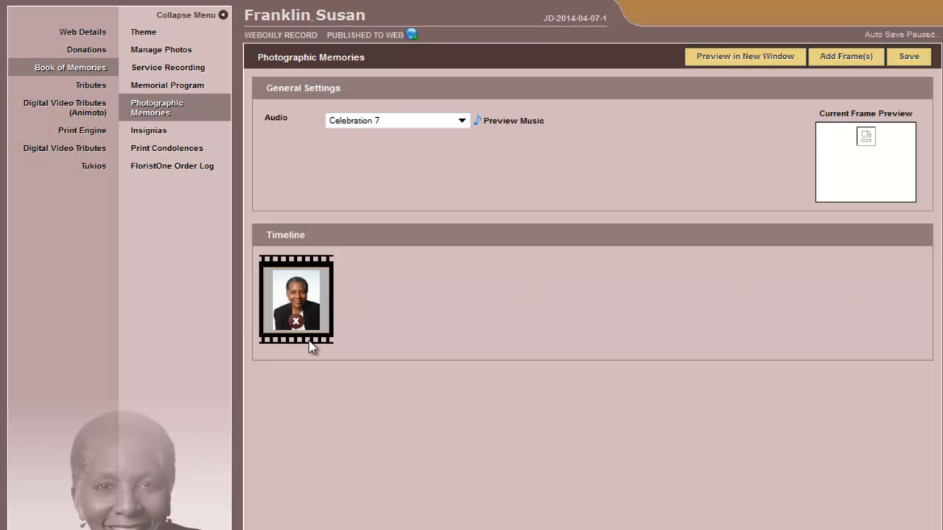
mouse_move(315, 327)
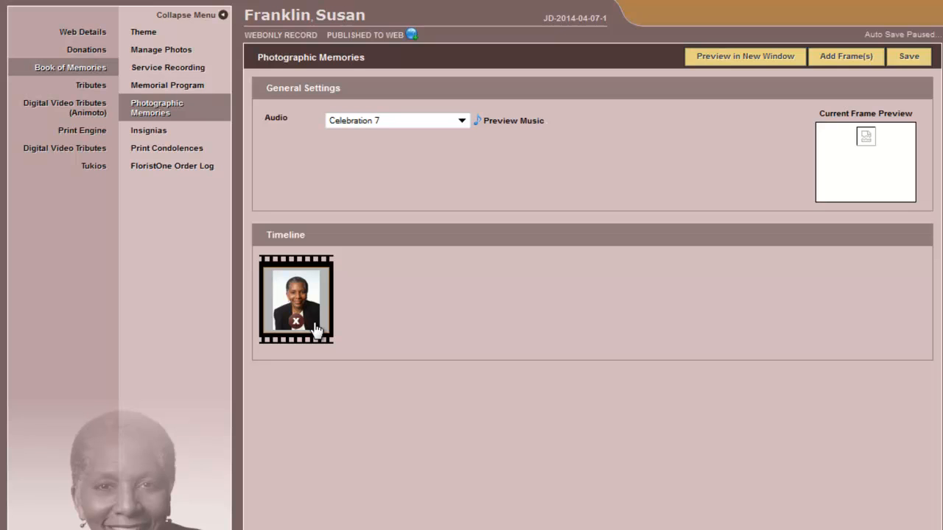
mouse_move(400, 331)
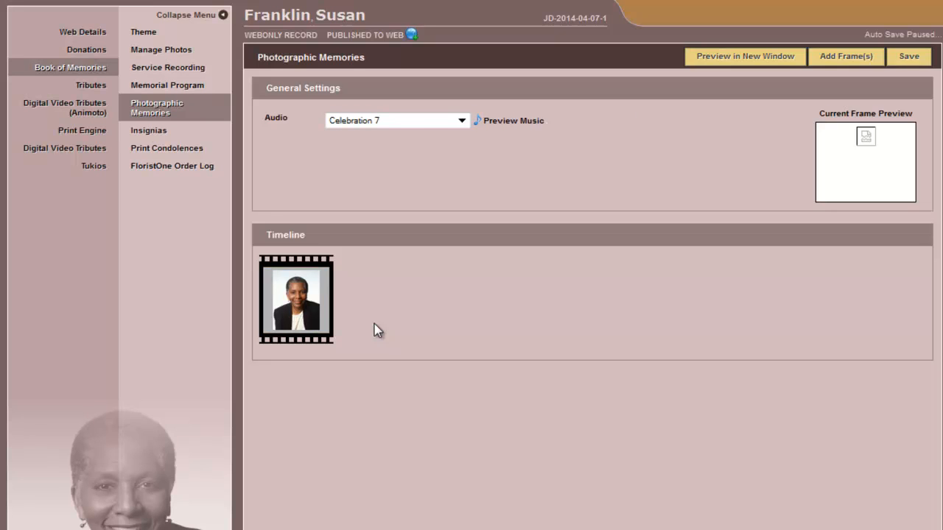
Add the Army Corps of Engineers insignia from the Affiliations List on Insignias
left_click(148, 131)
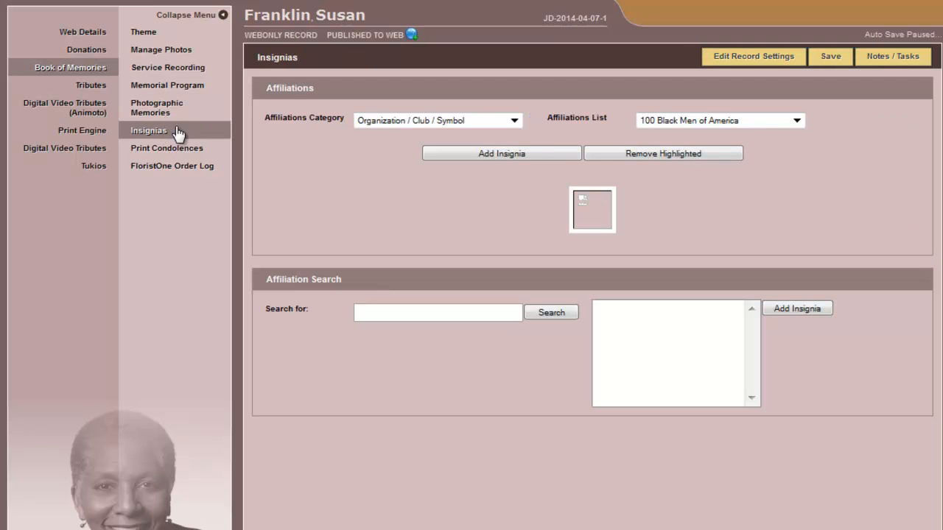
mouse_move(320, 133)
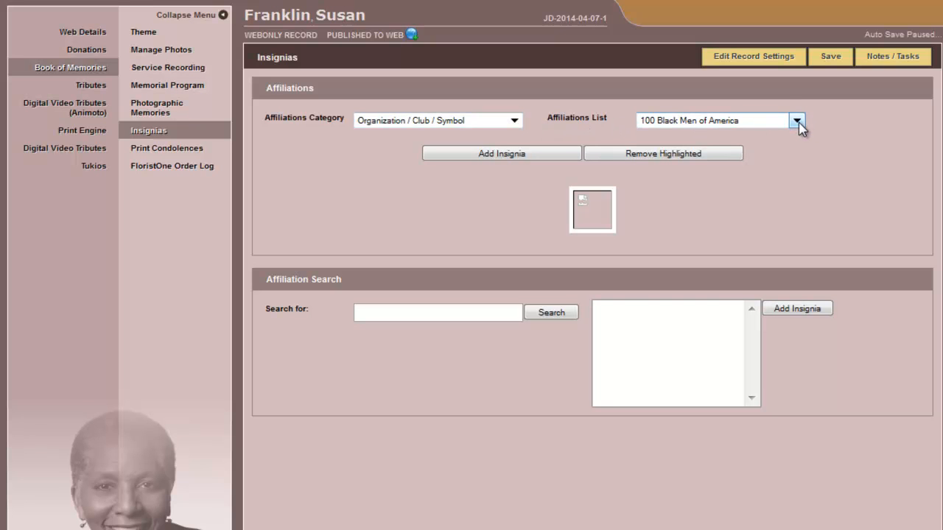
left_click(796, 120)
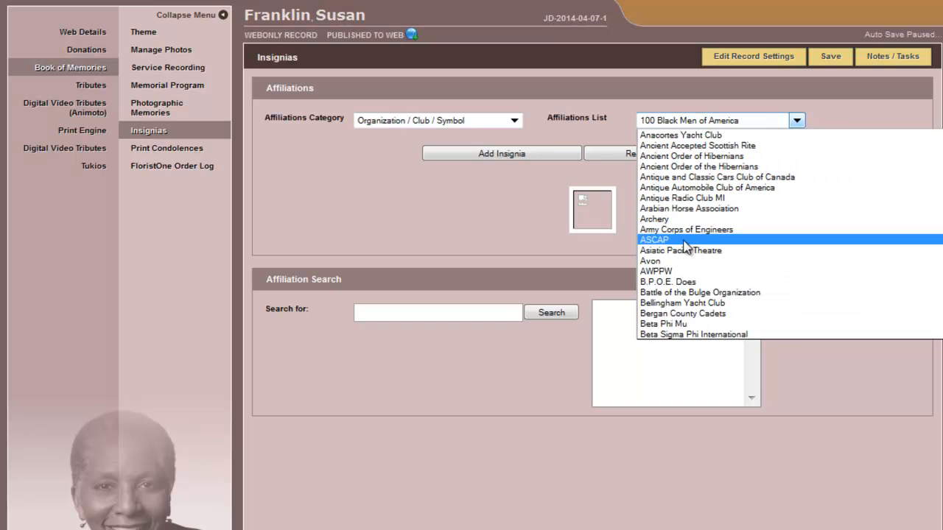
left_click(685, 229)
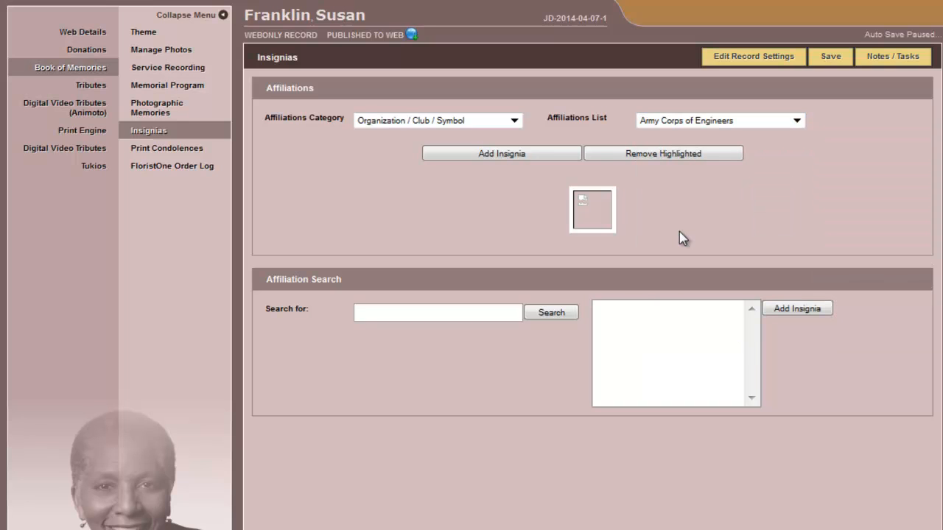
left_click(502, 153)
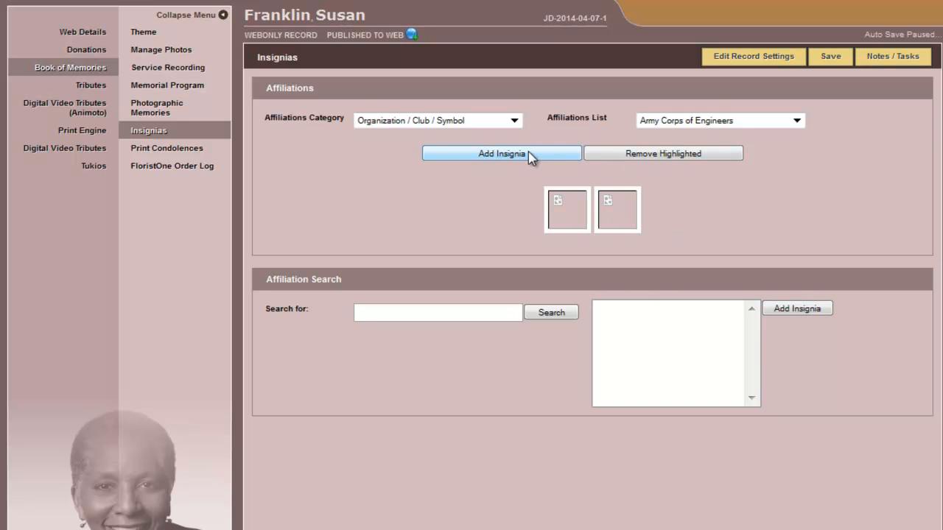
left_click(617, 210)
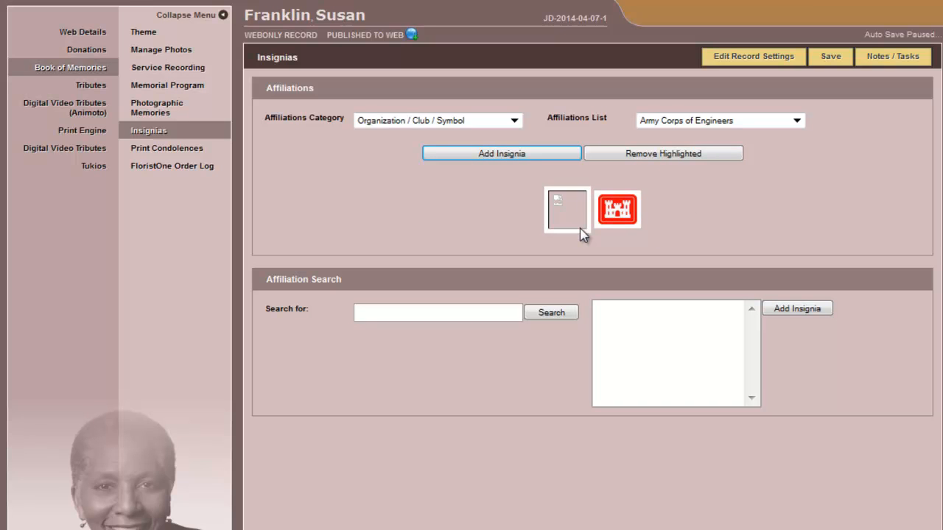
Remove the blank placeholder insignia from the affiliations list
left_click(566, 210)
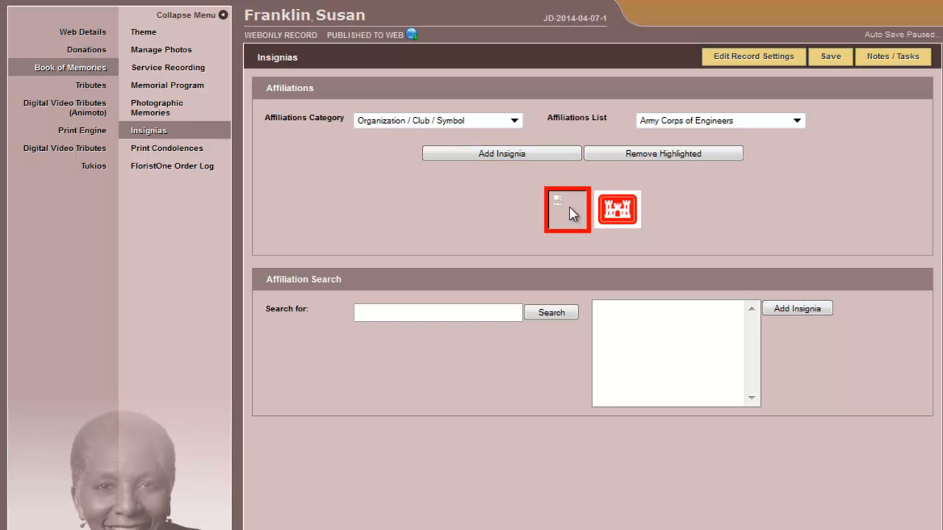
left_click(662, 153)
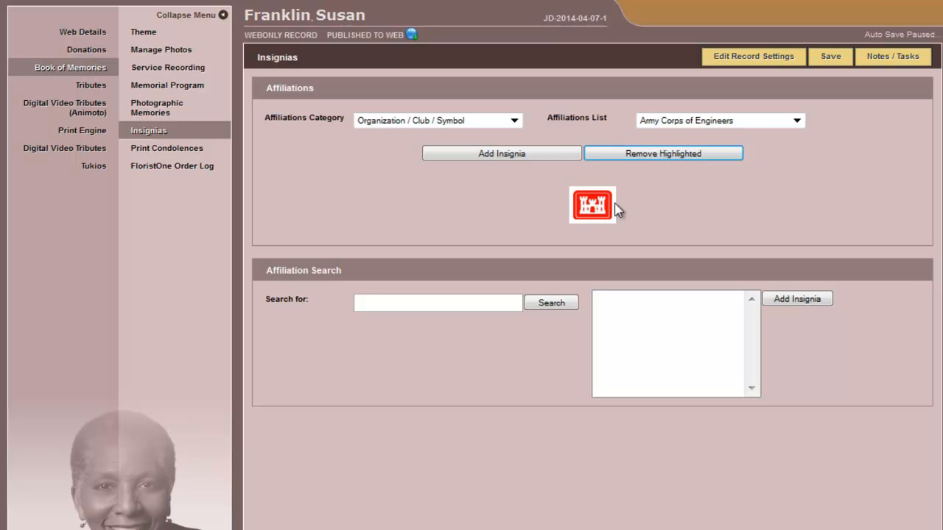
mouse_move(421, 344)
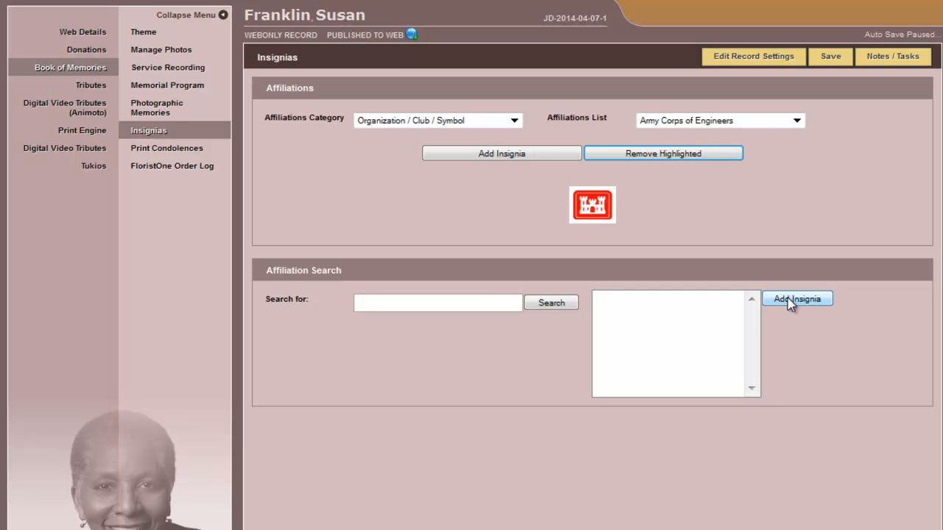
mouse_move(182, 154)
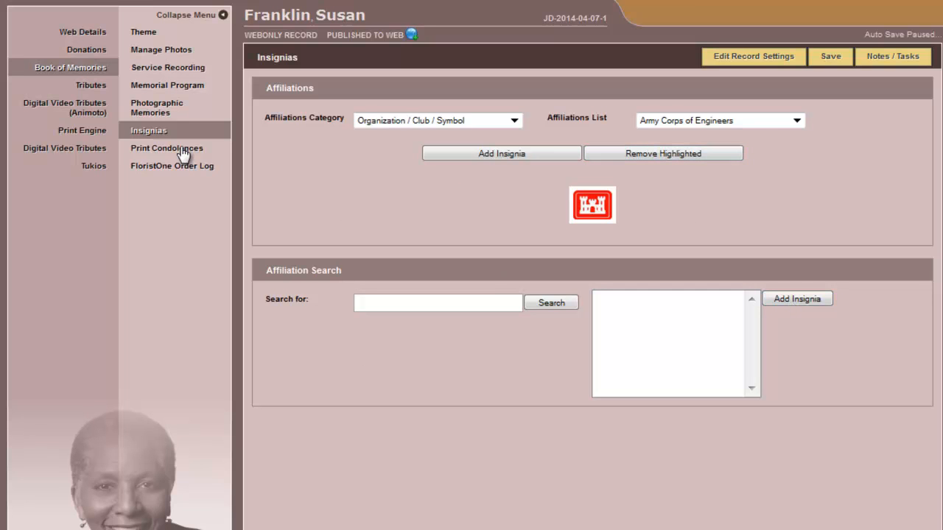
Preview the Book of Memories page for the web from the Theme settings
left_click(167, 148)
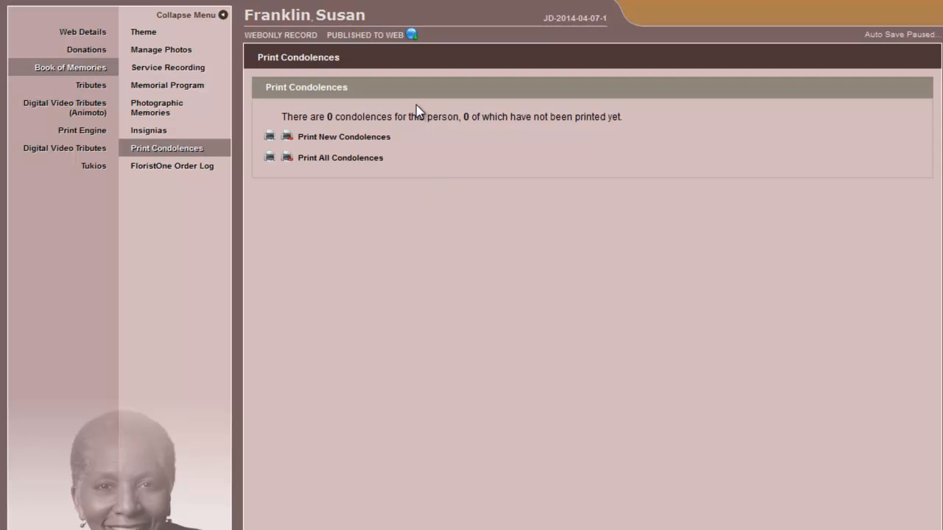
mouse_move(299, 149)
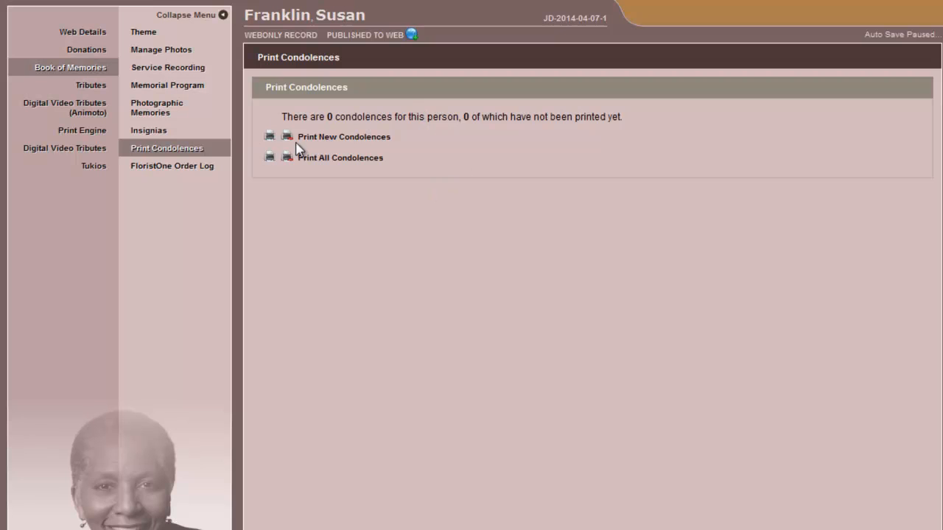
mouse_move(317, 182)
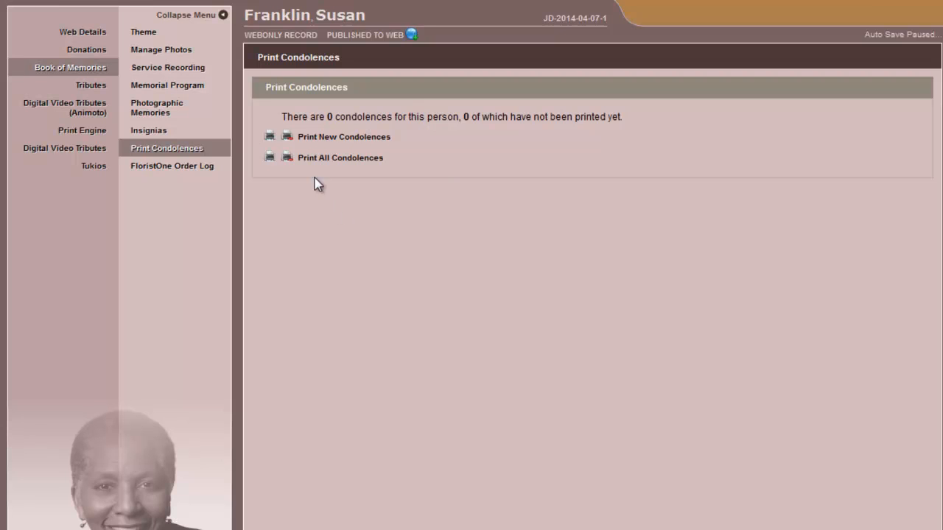
mouse_move(336, 147)
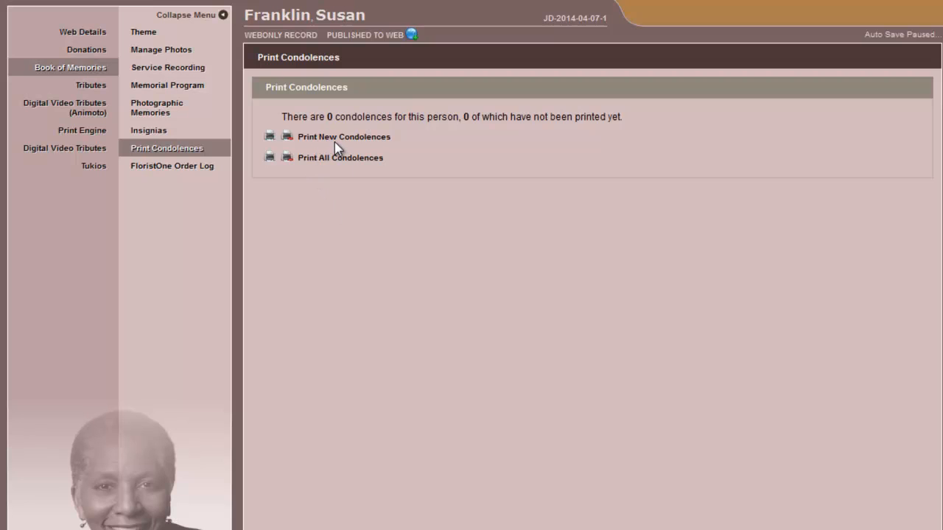
mouse_move(316, 151)
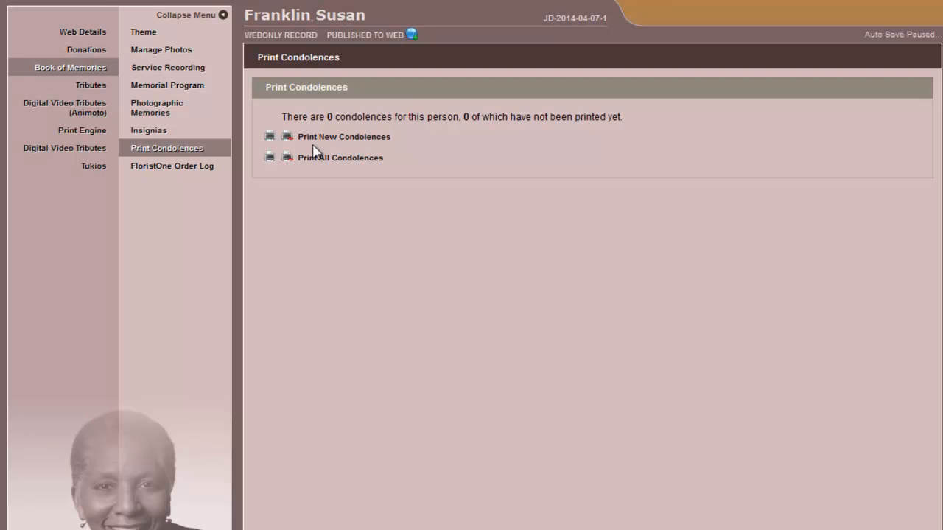
mouse_move(320, 171)
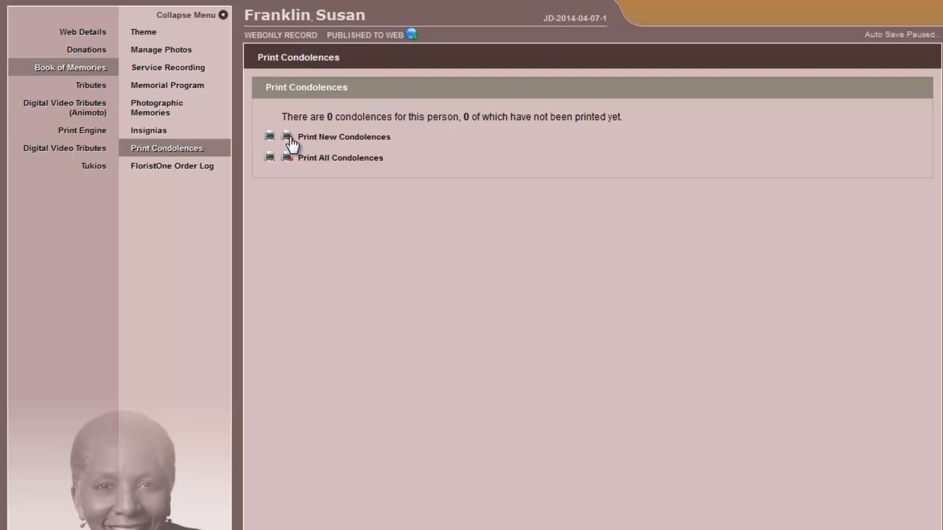
mouse_move(288, 136)
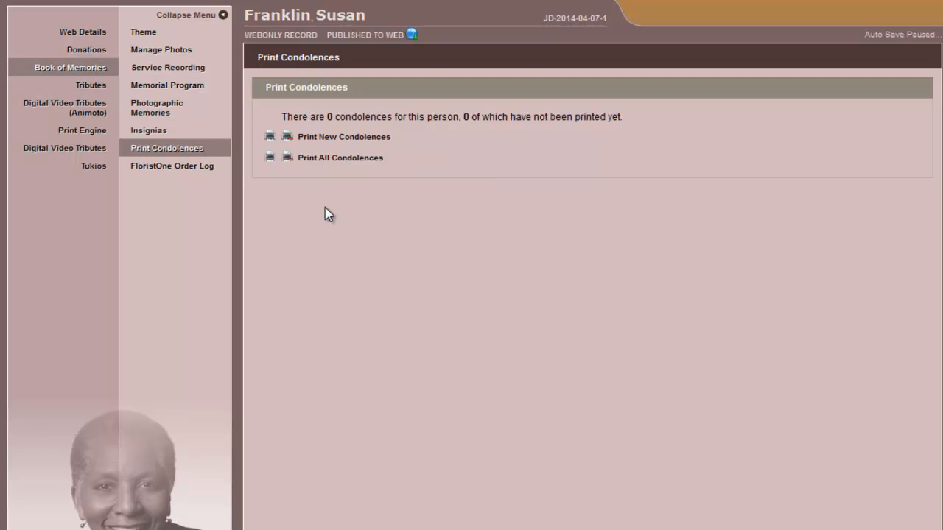
mouse_move(161, 35)
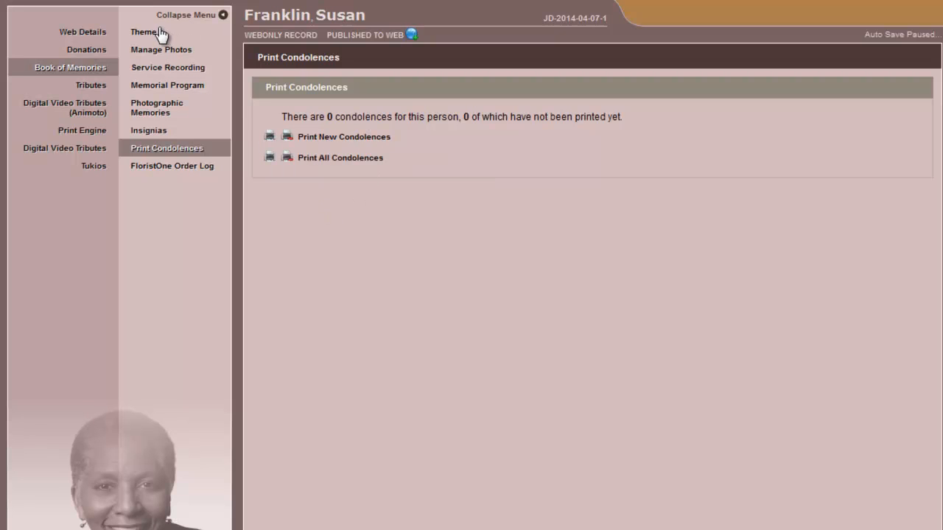
left_click(144, 31)
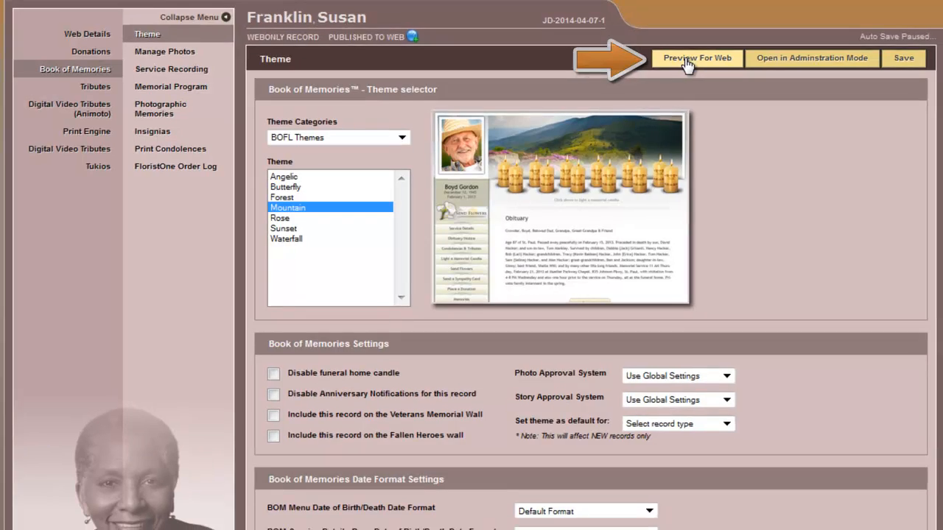
left_click(696, 58)
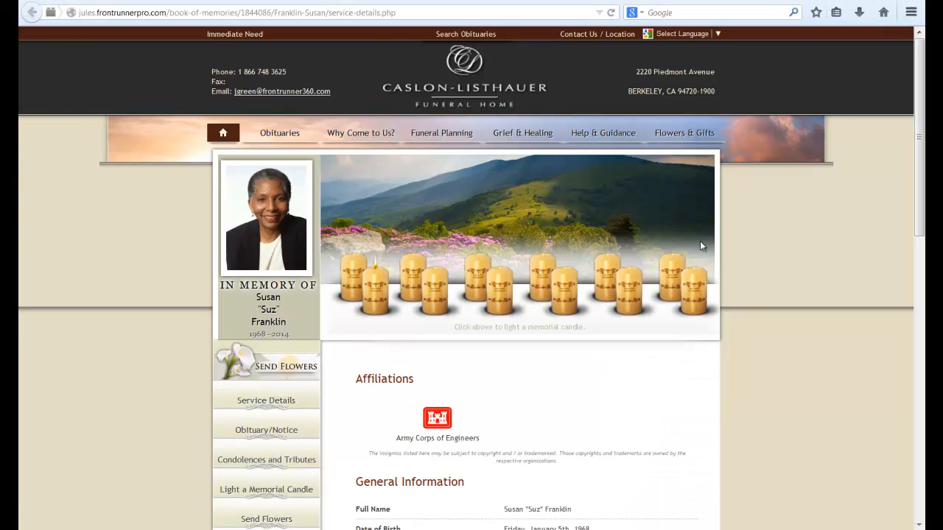